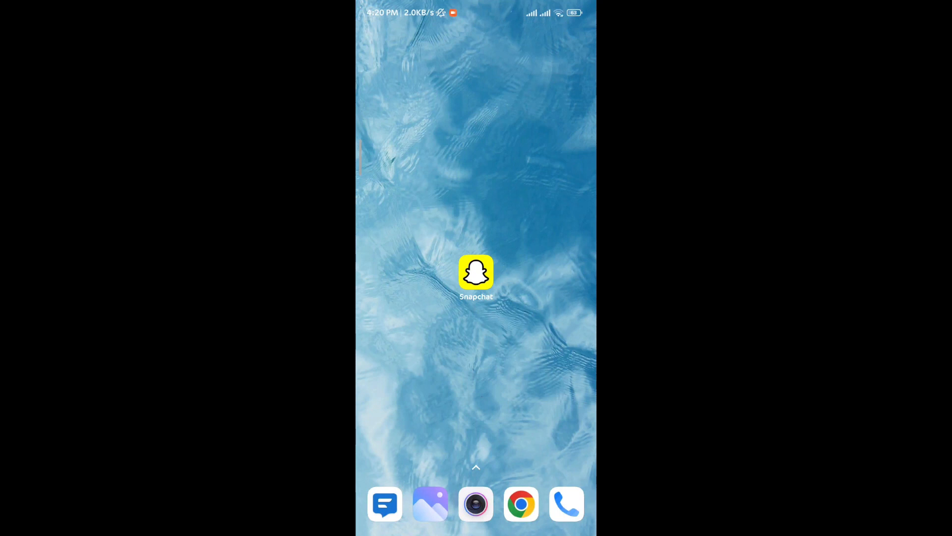
Launch Snapchat from the home screen onto the Chat tab.
{"action": "left_click", "coordinate": [476, 272]}
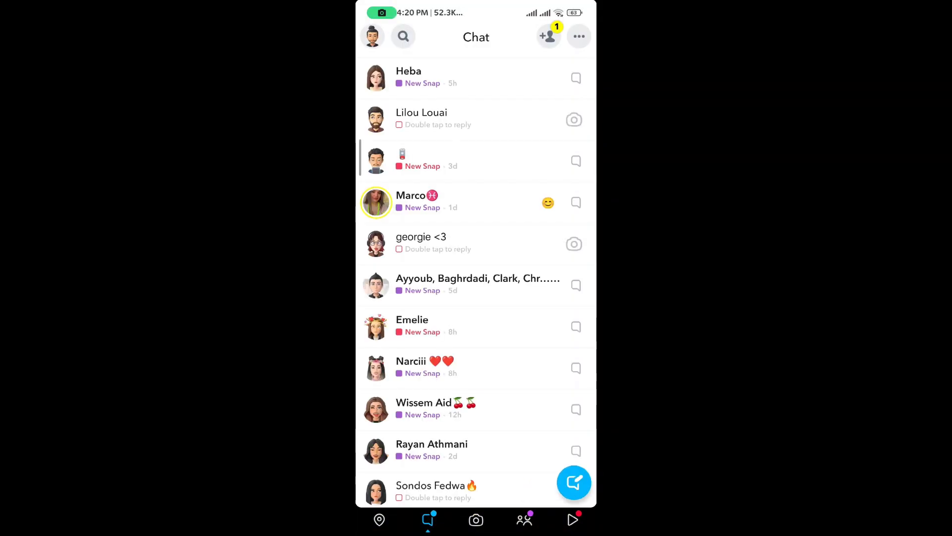
From the profile, make a private story for two chosen friends and name it 'summer'.
{"action": "left_click", "coordinate": [372, 35]}
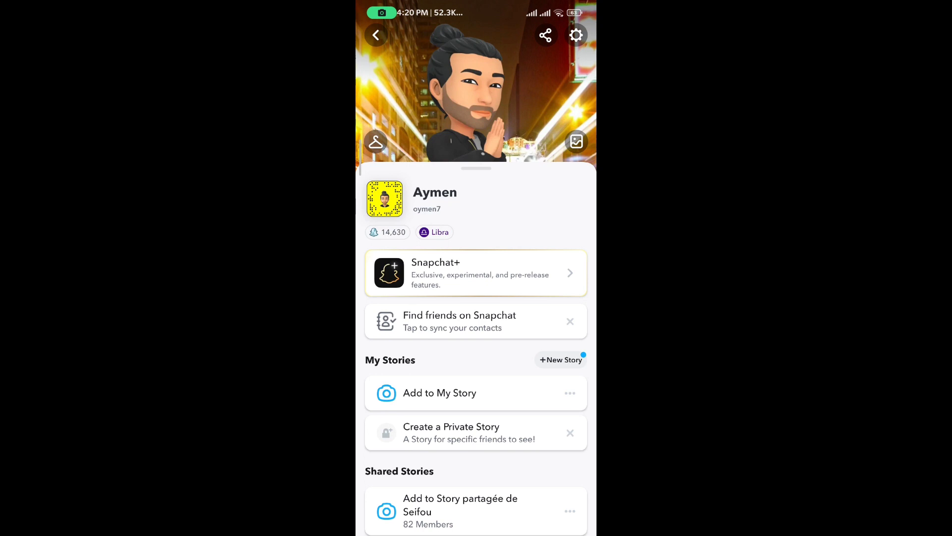
{"action": "left_click", "coordinate": [451, 433]}
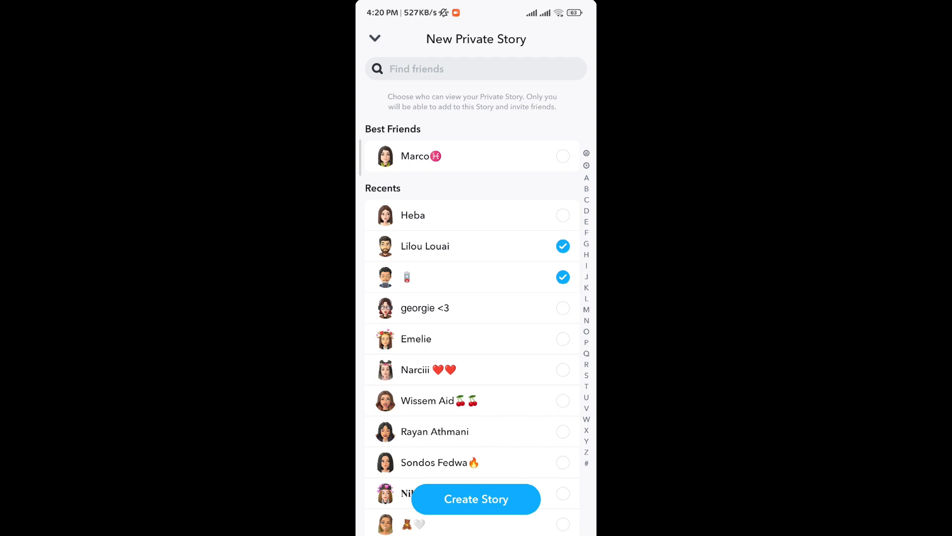
{"action": "left_click", "coordinate": [476, 499]}
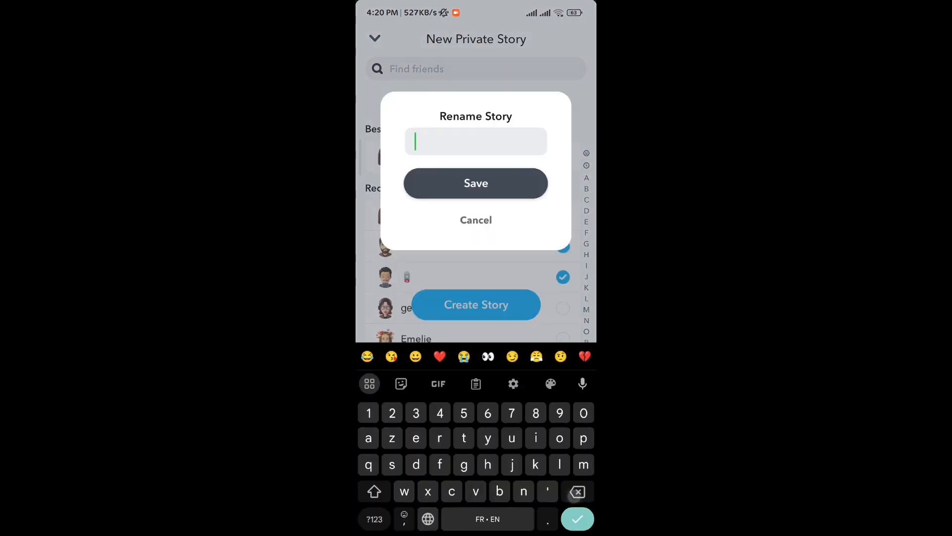
{"action": "type", "text": "summer"}
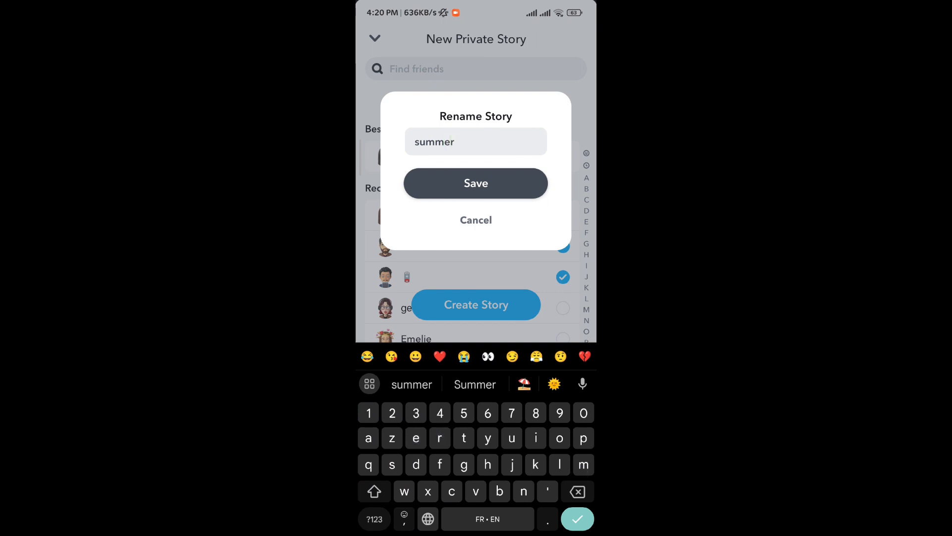
{"action": "left_click", "coordinate": [475, 182]}
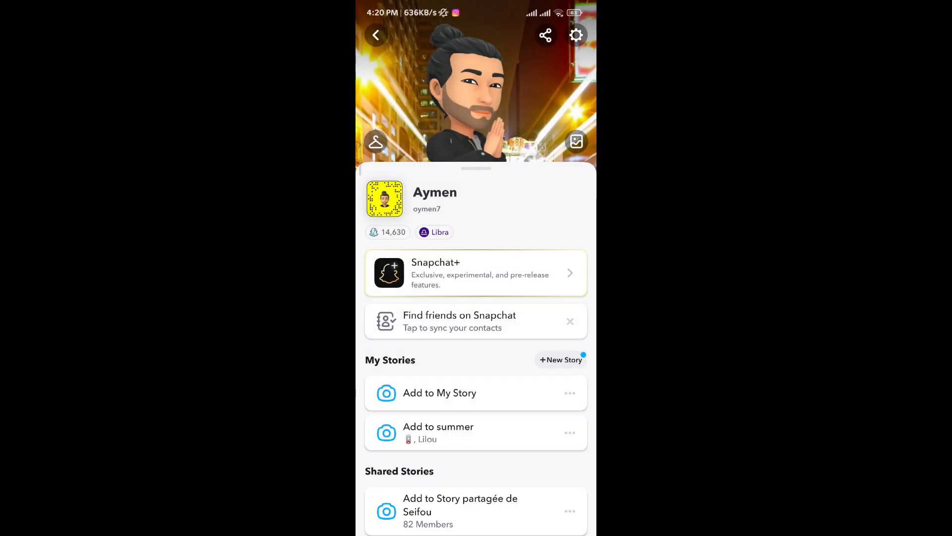
Bring up the Add to Story picker showing Memories.
{"action": "left_click", "coordinate": [440, 393]}
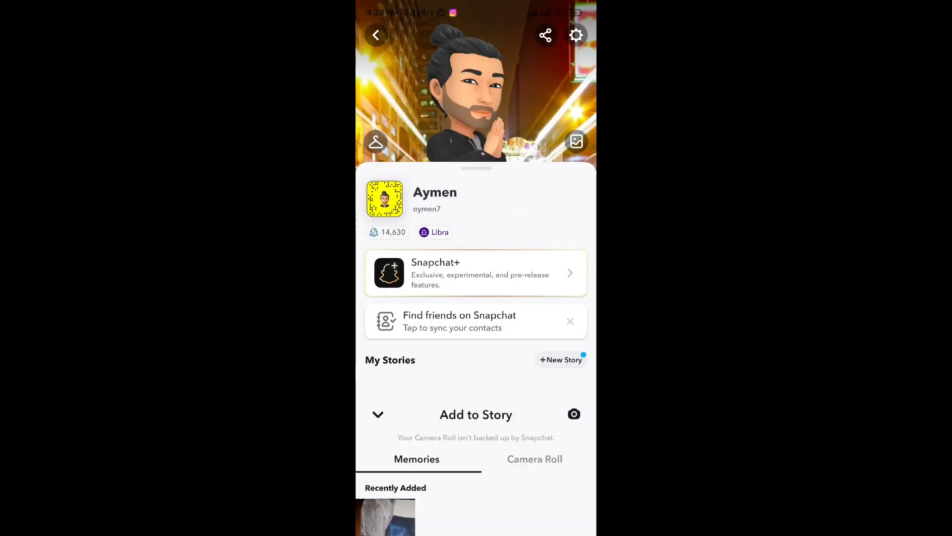
Dismiss the Add to Story picker and scroll the profile with summer listed.
{"action": "left_click", "coordinate": [378, 415]}
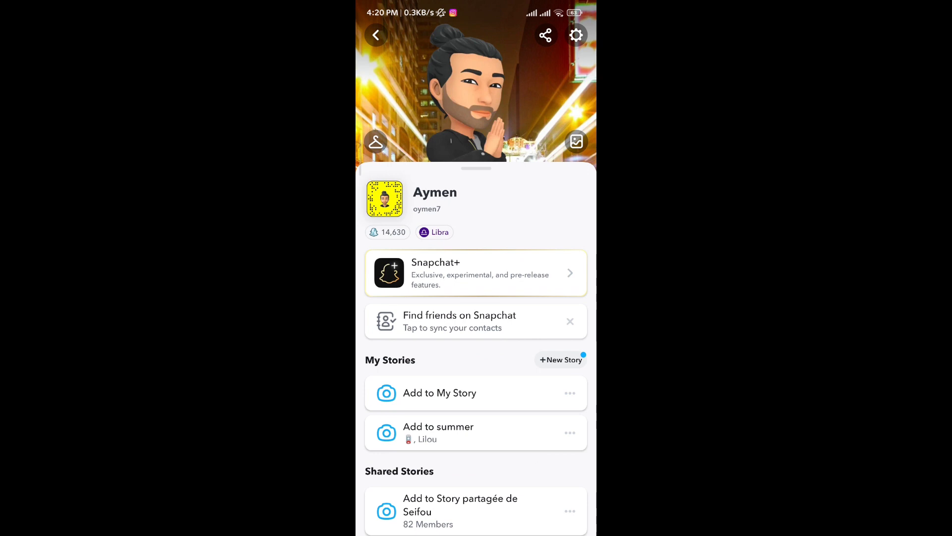
{"action": "scroll", "scroll_direction": "down", "scroll_amount": 3}
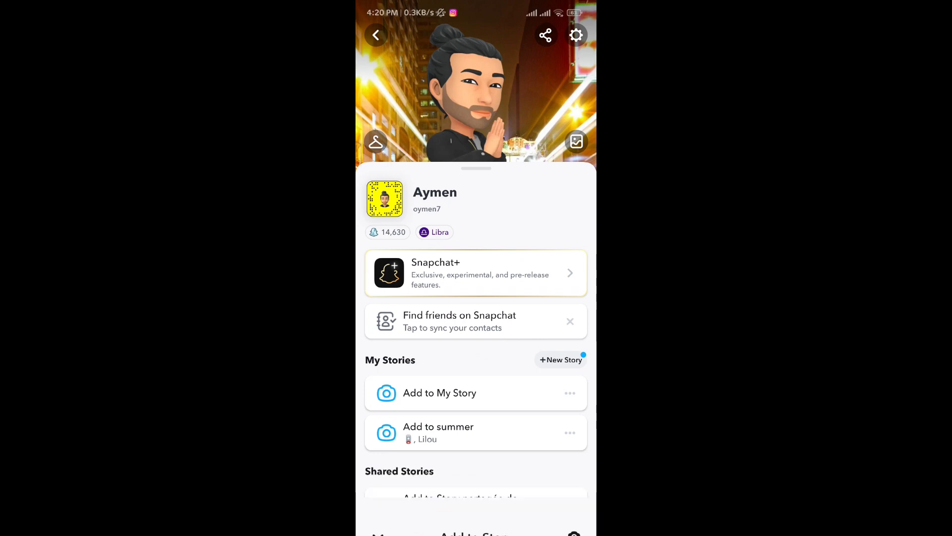